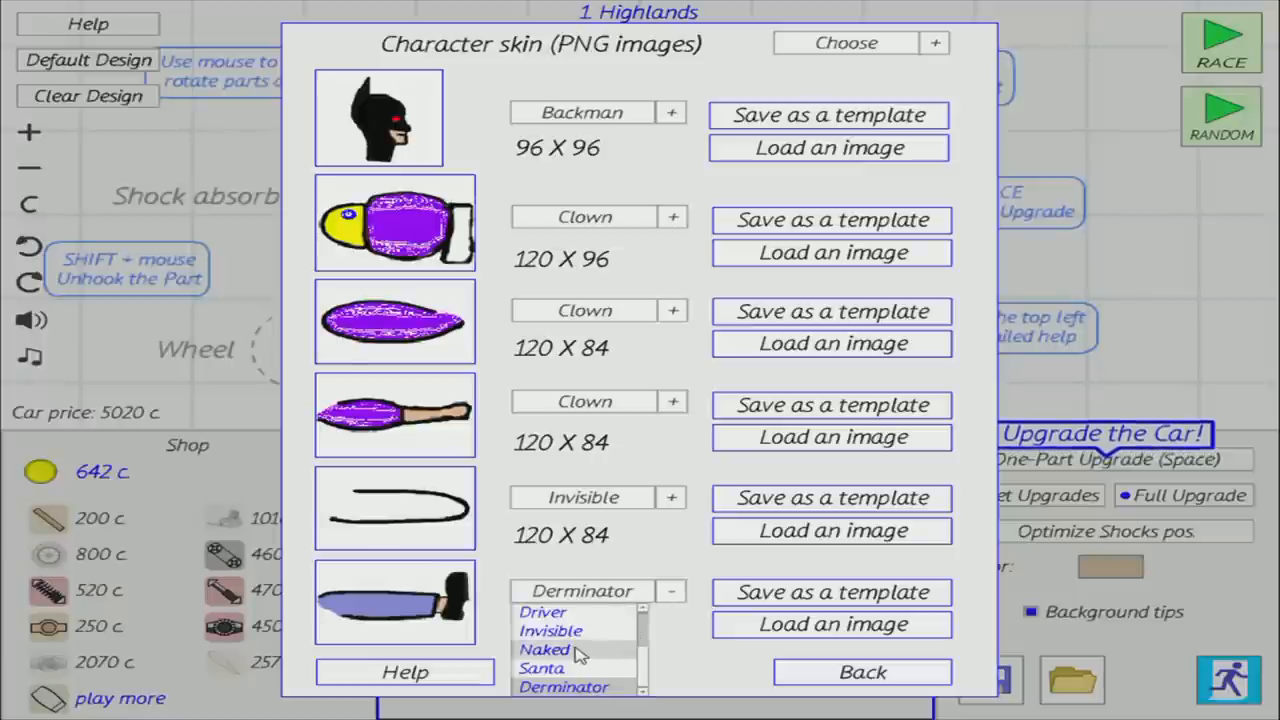
# Step: Set the remaining body parts to Naked, keep the Backman head, and go back
pyautogui.click(544, 649)
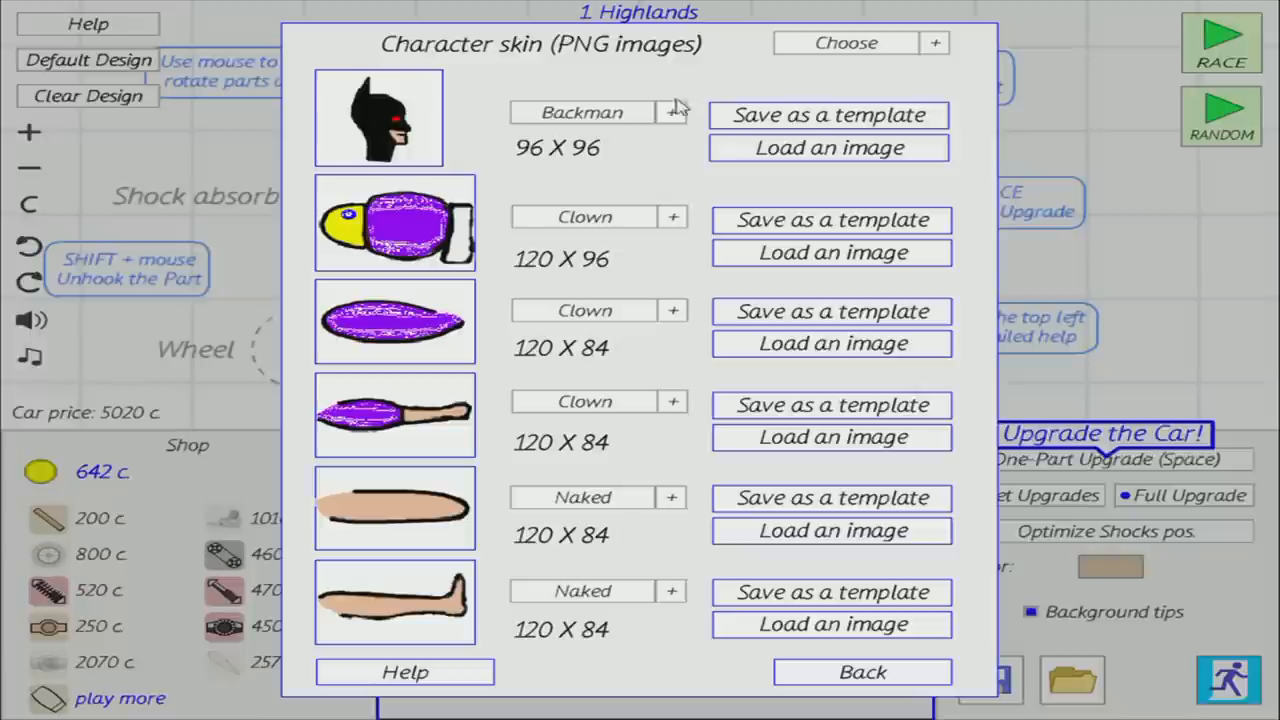
pyautogui.moveTo(682, 233)
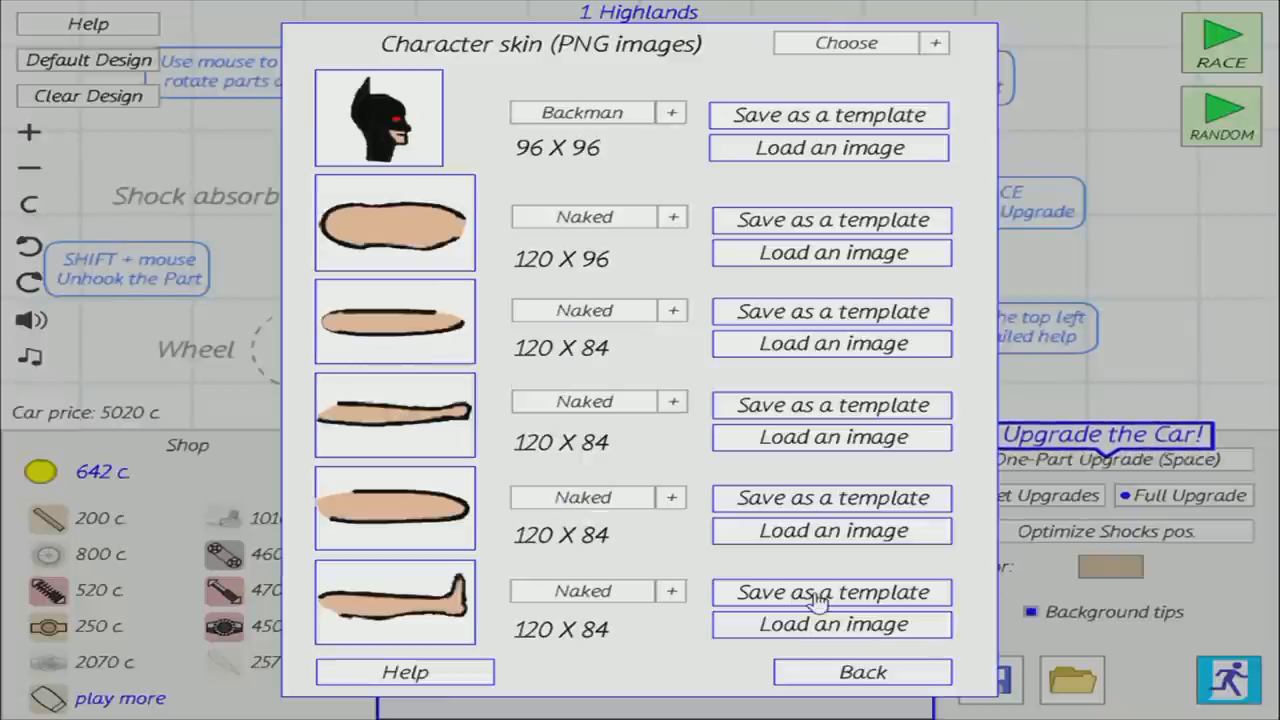
pyautogui.click(862, 671)
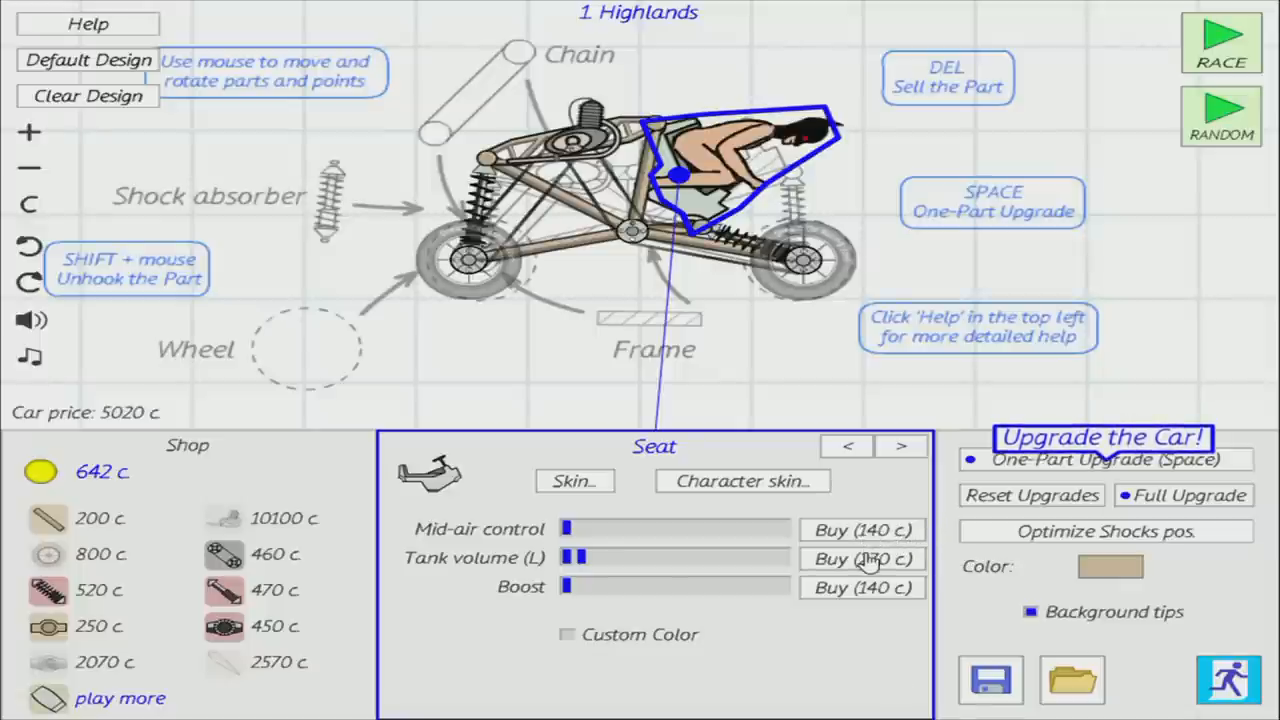
# Step: Race Highlands until the driver goes down at 62 m, then return to the garage
pyautogui.click(1220, 43)
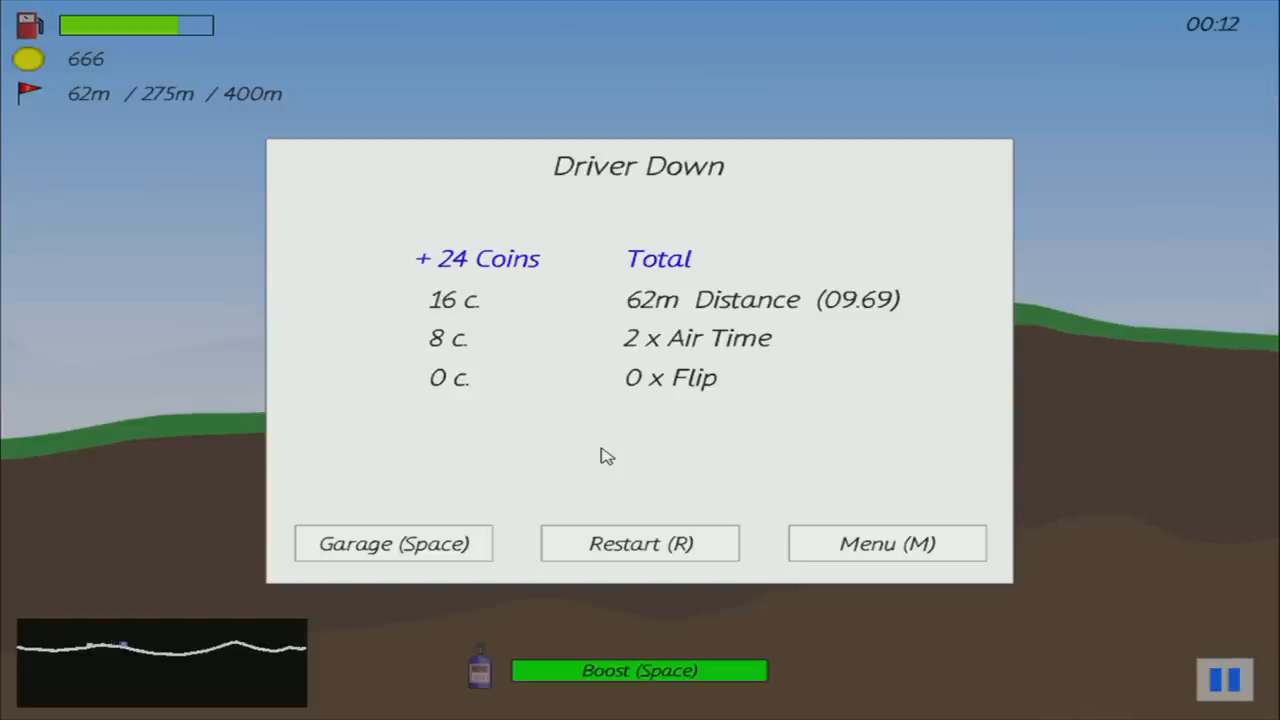
pyautogui.click(393, 543)
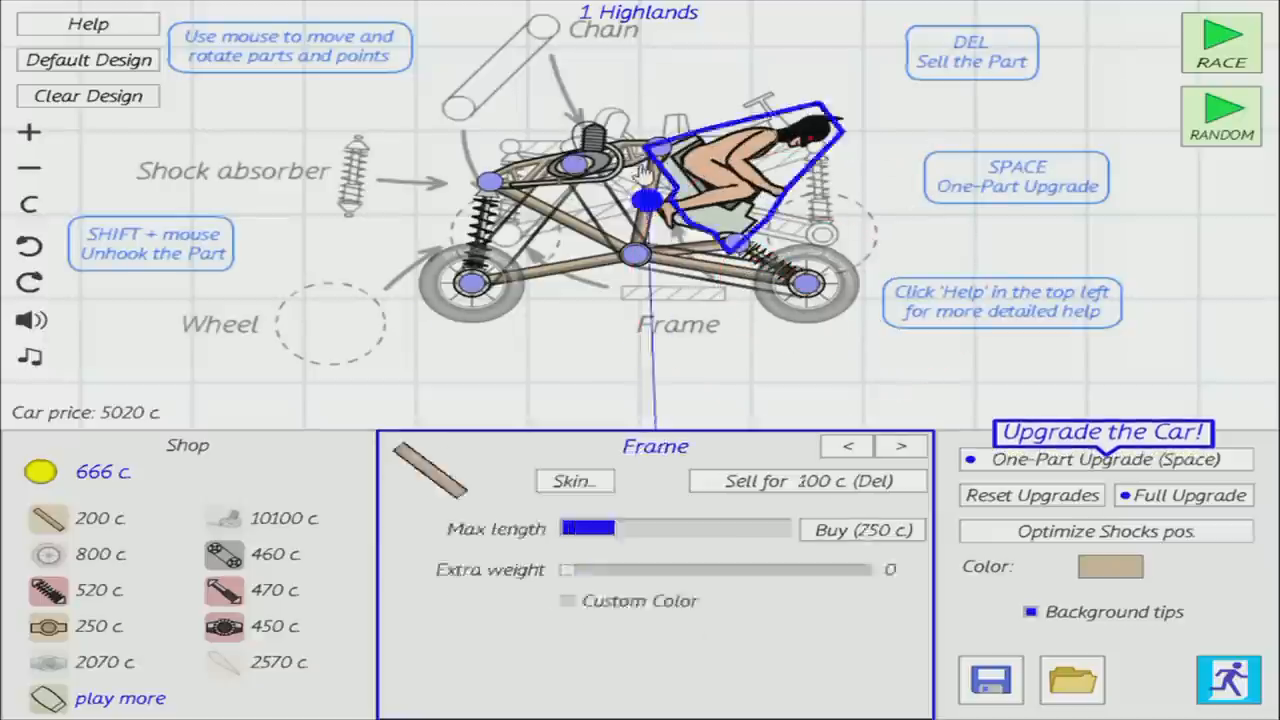
# Step: Deselect the frame part and race Highlands again until running out of fuel at 117 m
pyautogui.click(650, 265)
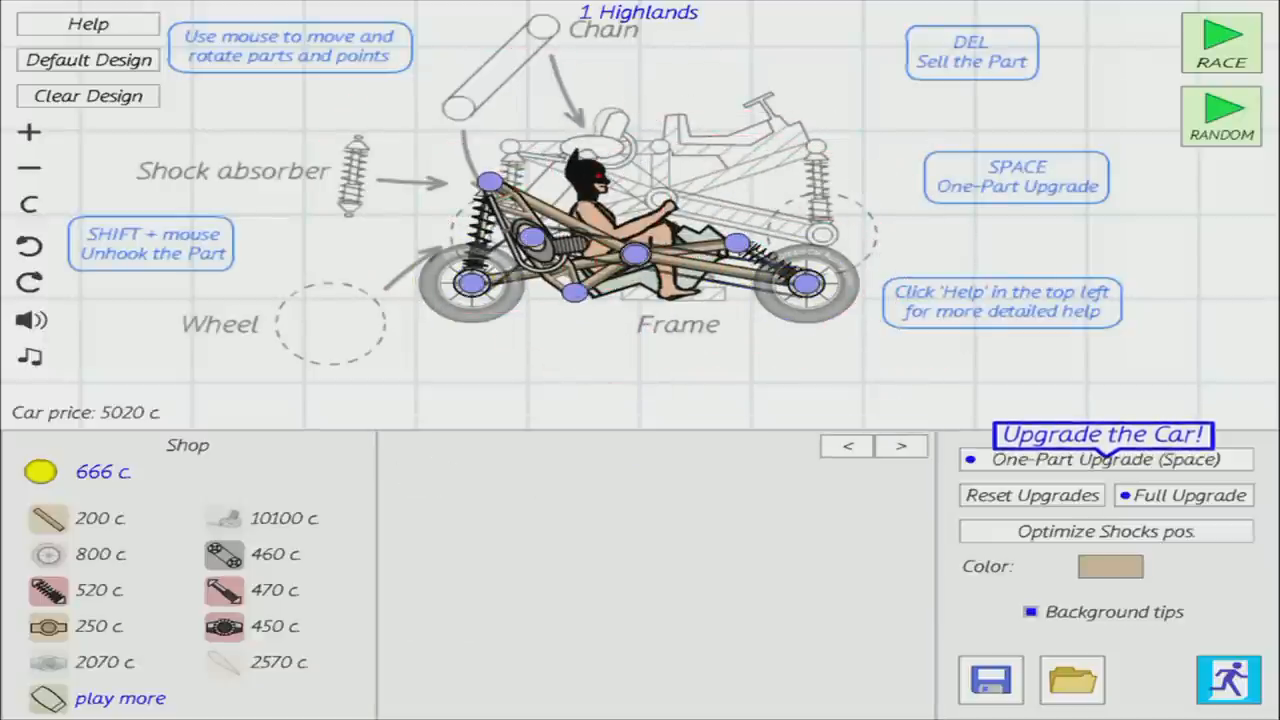
pyautogui.click(1220, 43)
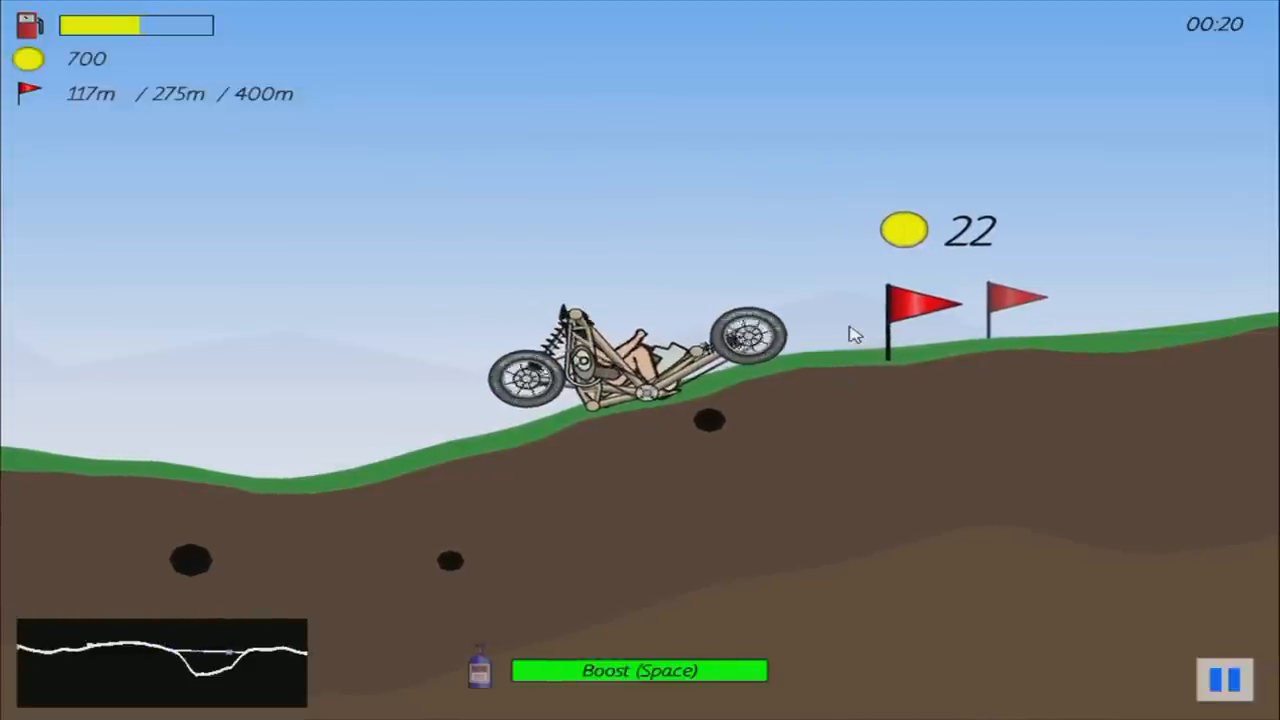
pyautogui.press('space')
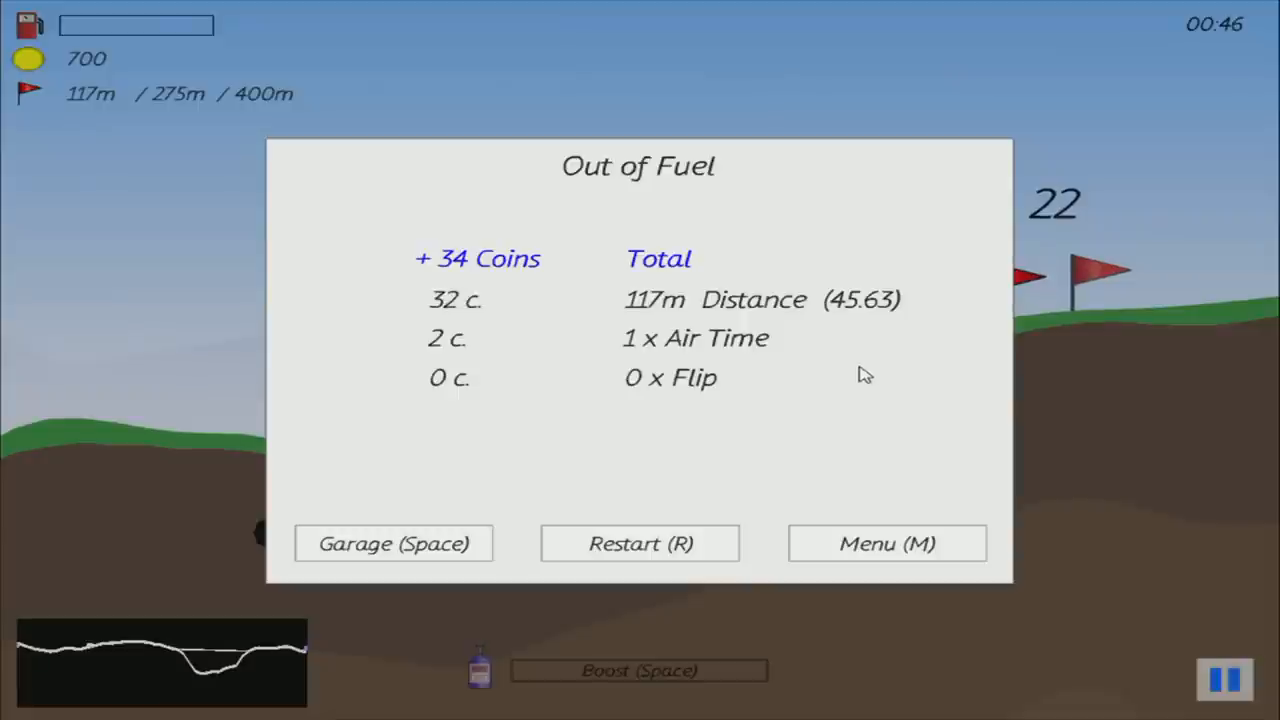
# Step: Return from the results screen to the garage and start a third Highlands race
pyautogui.click(393, 543)
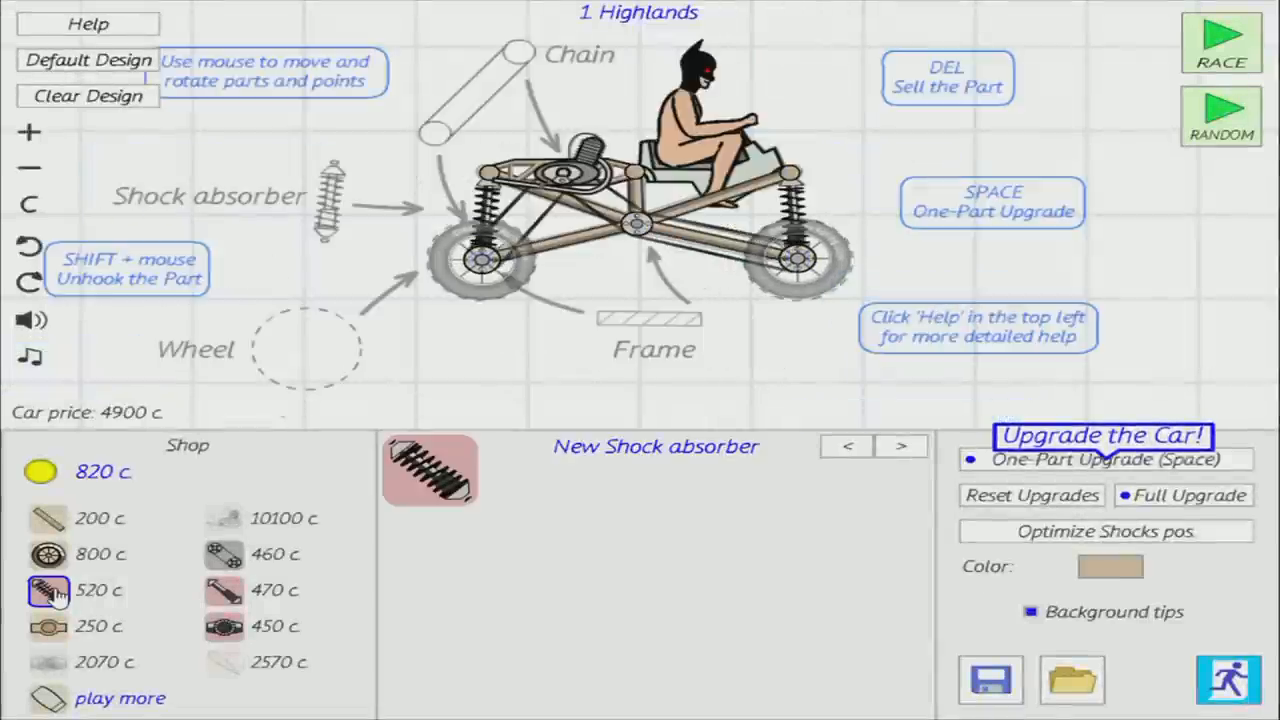
pyautogui.moveTo(58, 595)
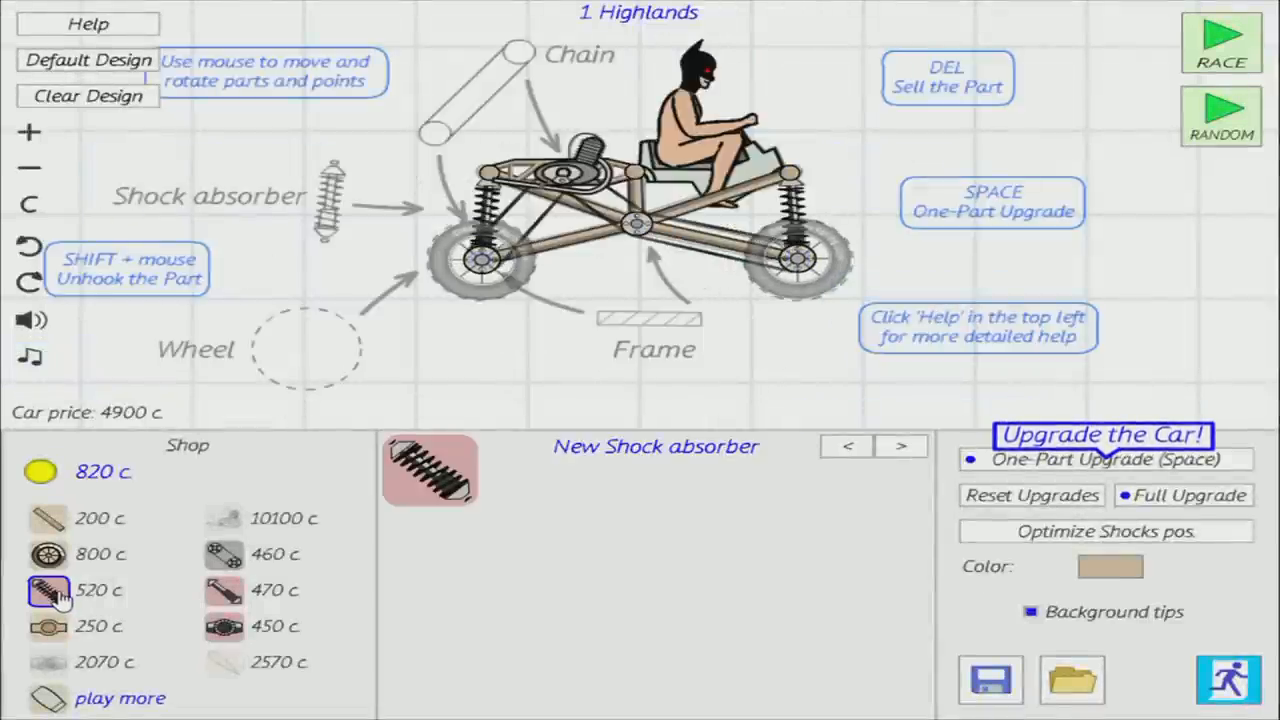
pyautogui.click(1220, 43)
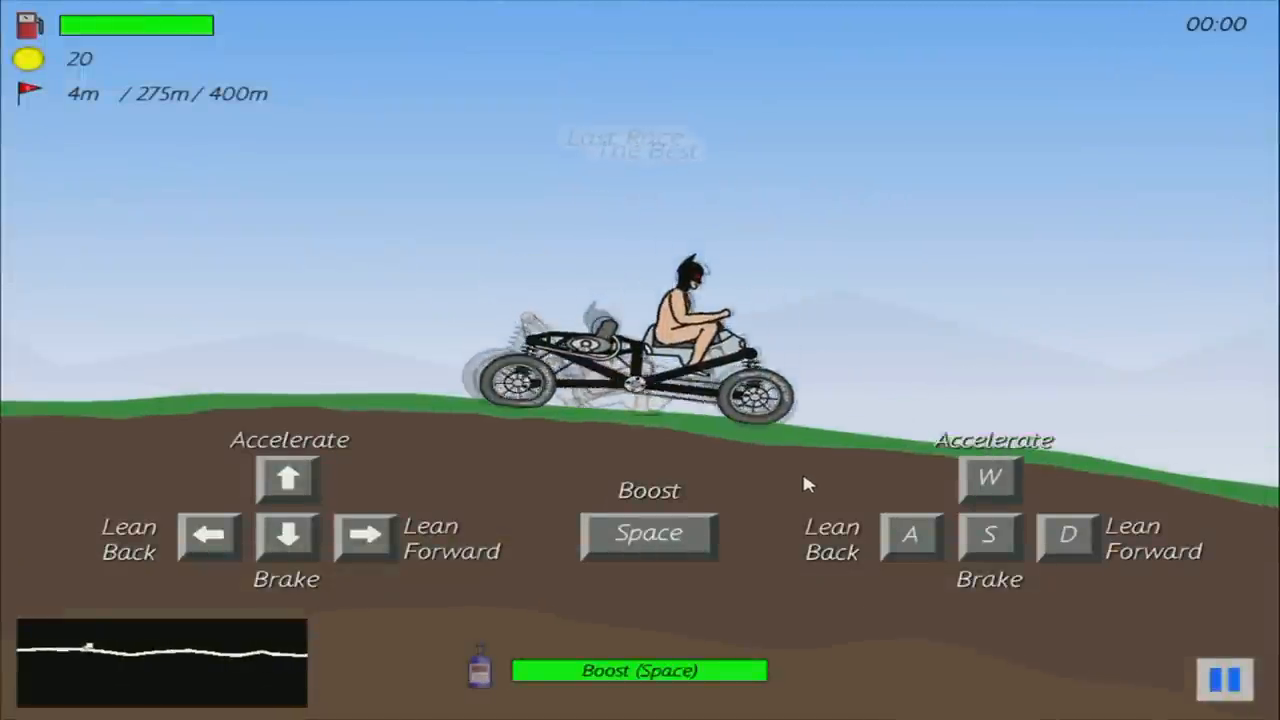